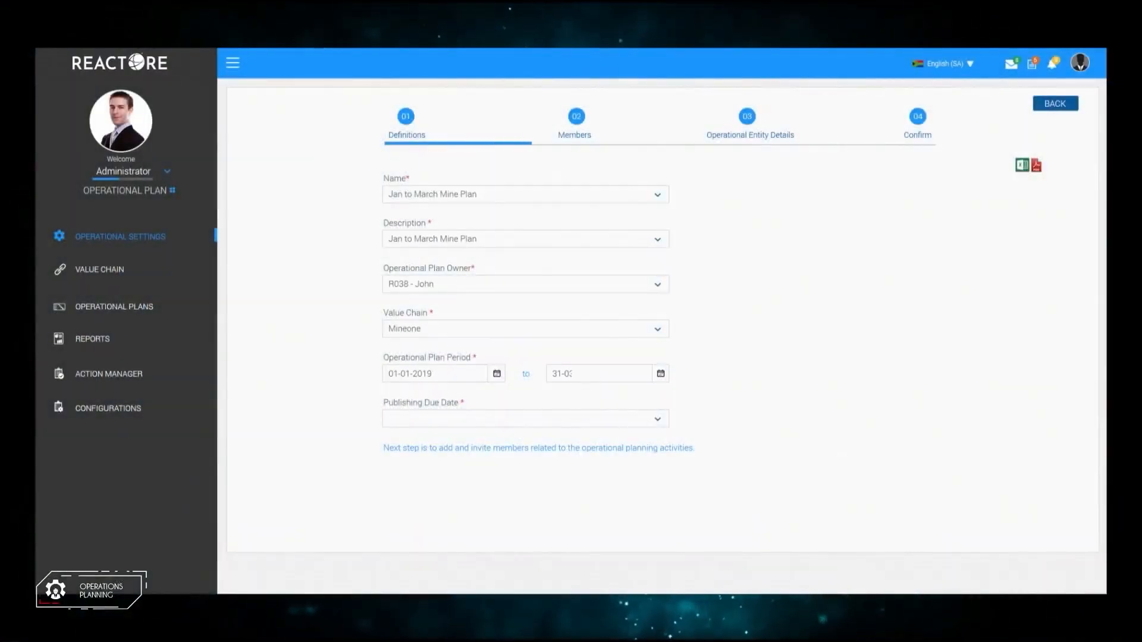
# Step: Fill the Jan–March Mine Plan definitions, performance targets and CAPEX, then reach Confirm
pyautogui.click(574, 120)
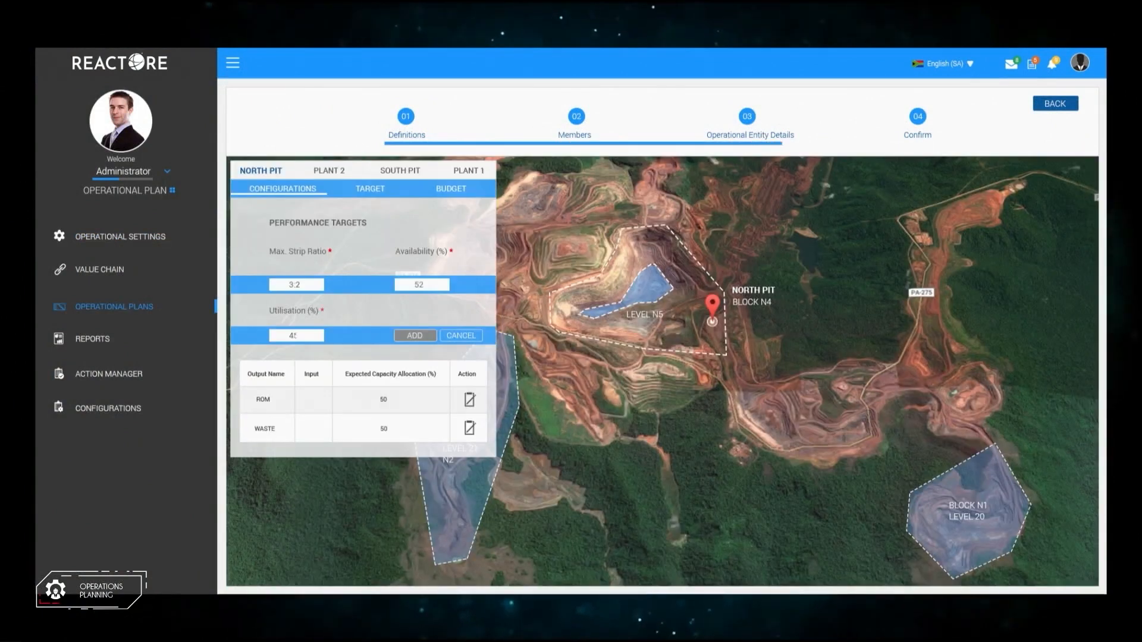
pyautogui.click(450, 190)
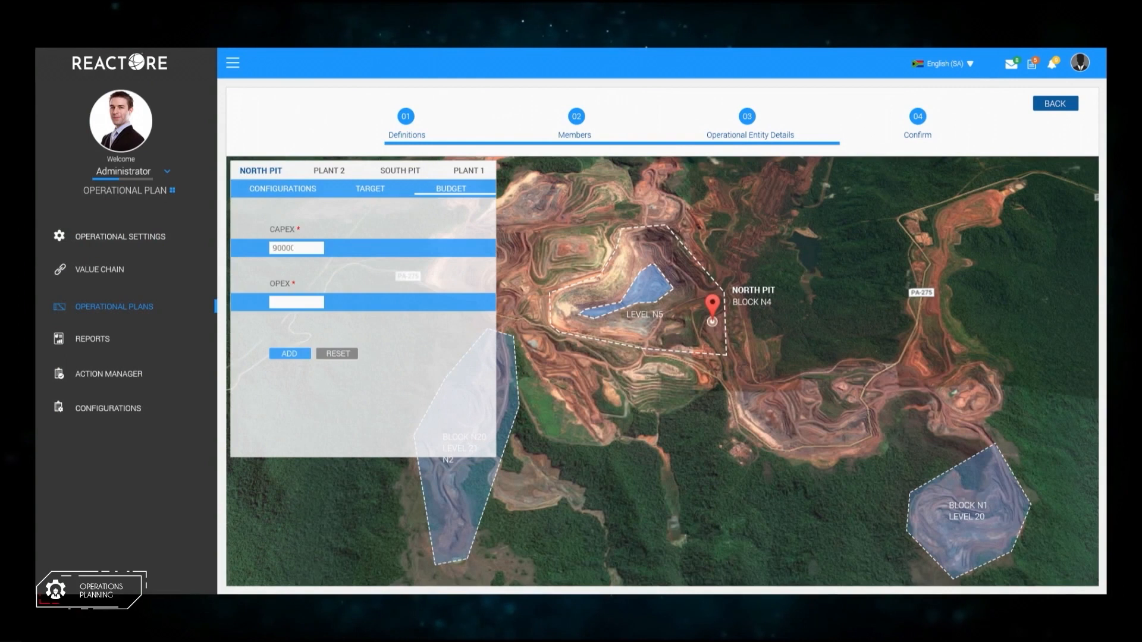
pyautogui.click(918, 116)
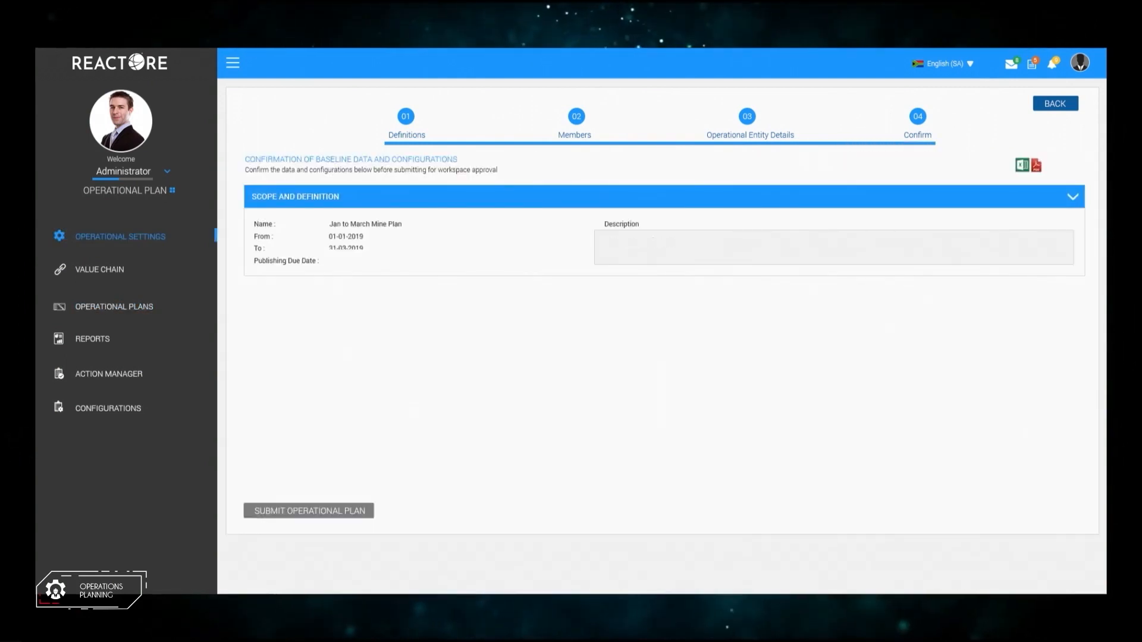
pyautogui.click(113, 305)
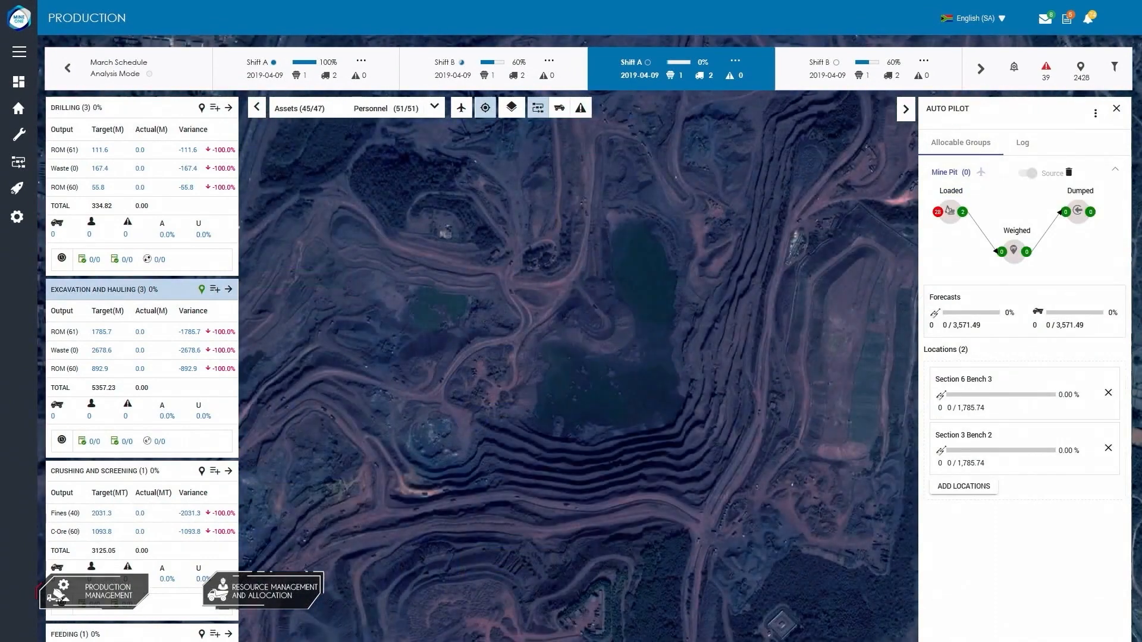
# Step: Auto Allocate the shift's excavators and tippers from the Assets list's Auto Pilot panel
pyautogui.click(434, 107)
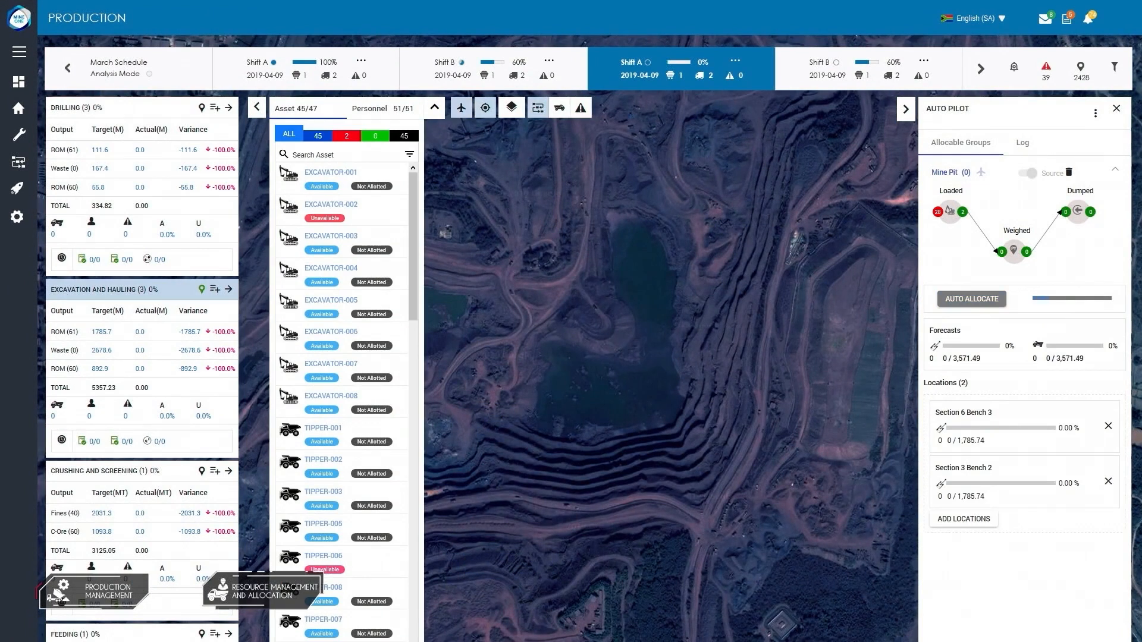
pyautogui.click(971, 298)
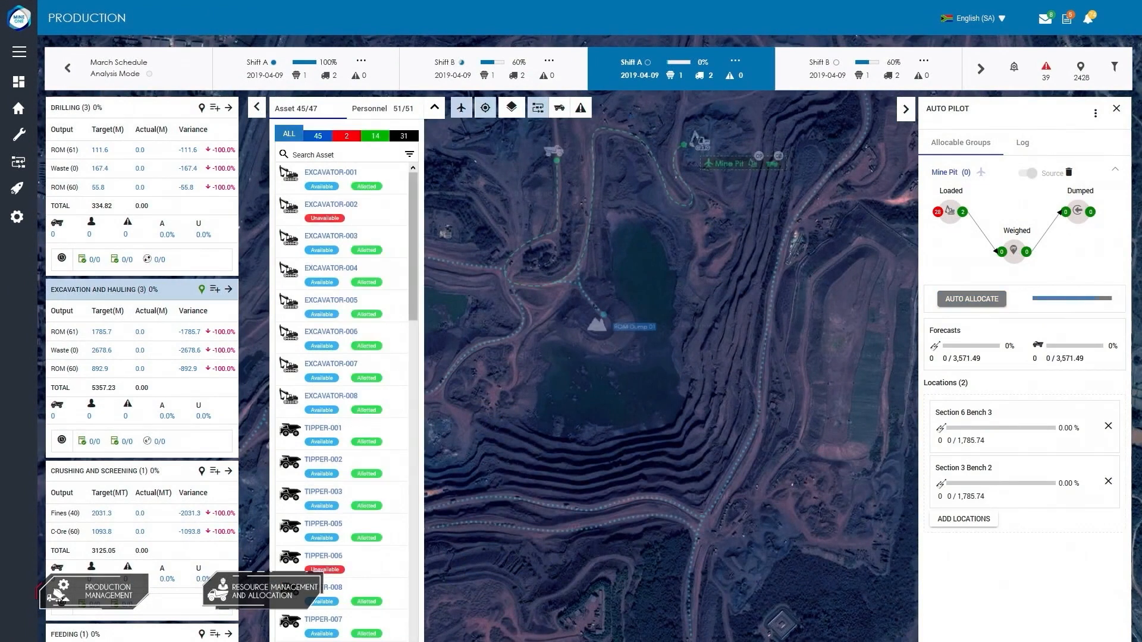
pyautogui.click(970, 298)
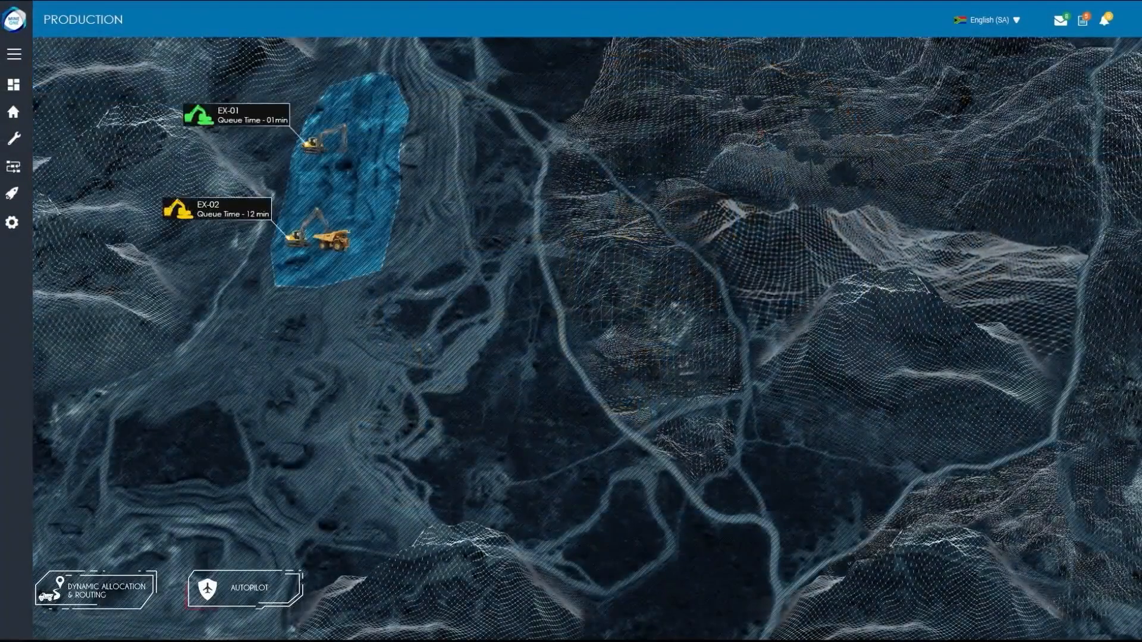
# Step: Open Excavator 003's live card showing operator, loads, payload, availability and utilisation
pyautogui.click(95, 586)
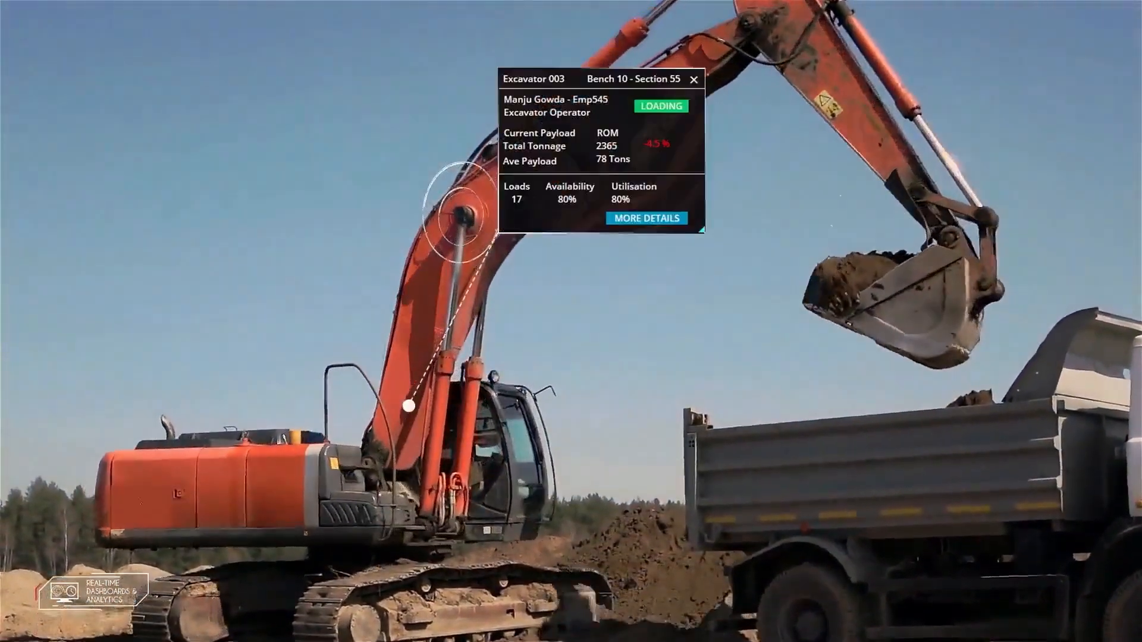
# Step: Show the excavator's Pre-Start Check summary: 23 checks, 22 passed, one failed
pyautogui.click(646, 217)
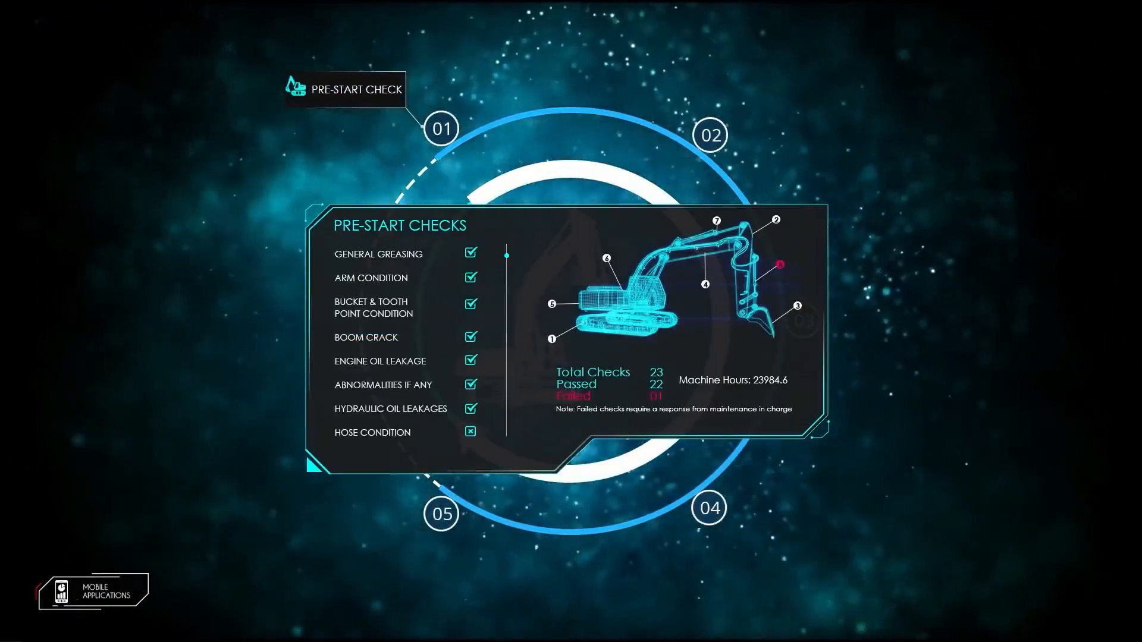
# Step: View TRUCK 005's resolved downtime event, then its dynamic route to the next load
pyautogui.click(708, 135)
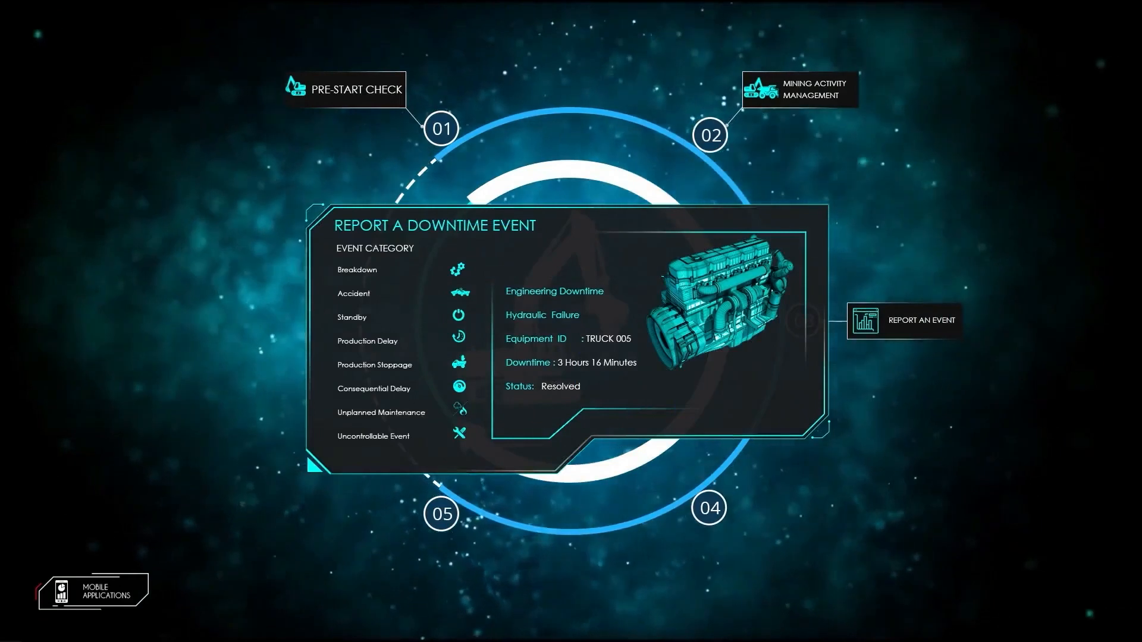
pyautogui.click(707, 507)
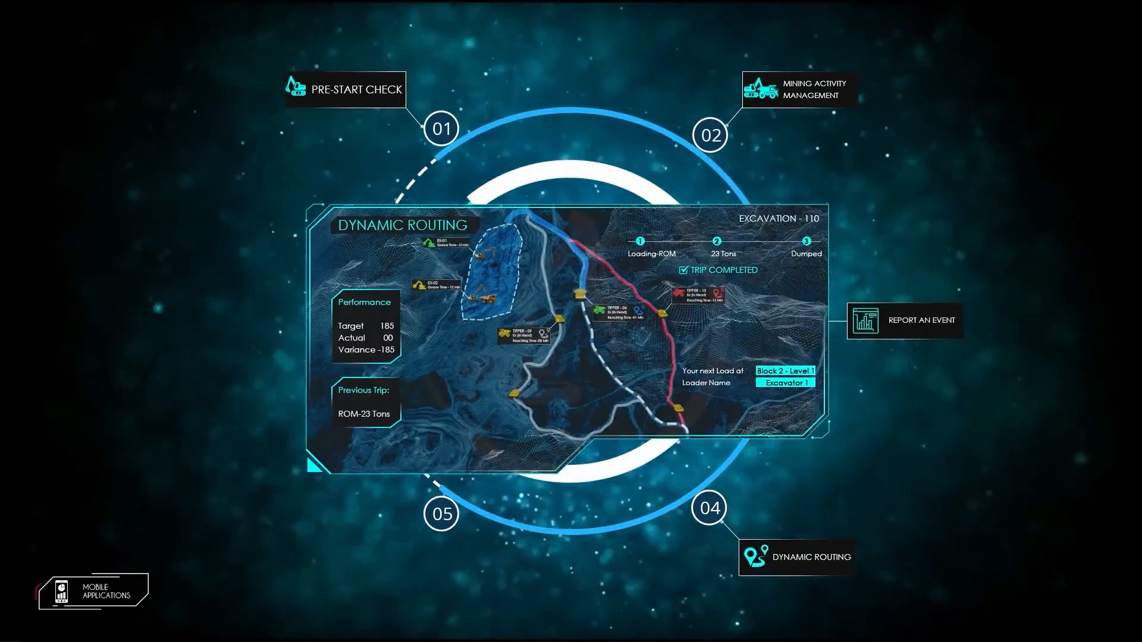
pyautogui.click(441, 514)
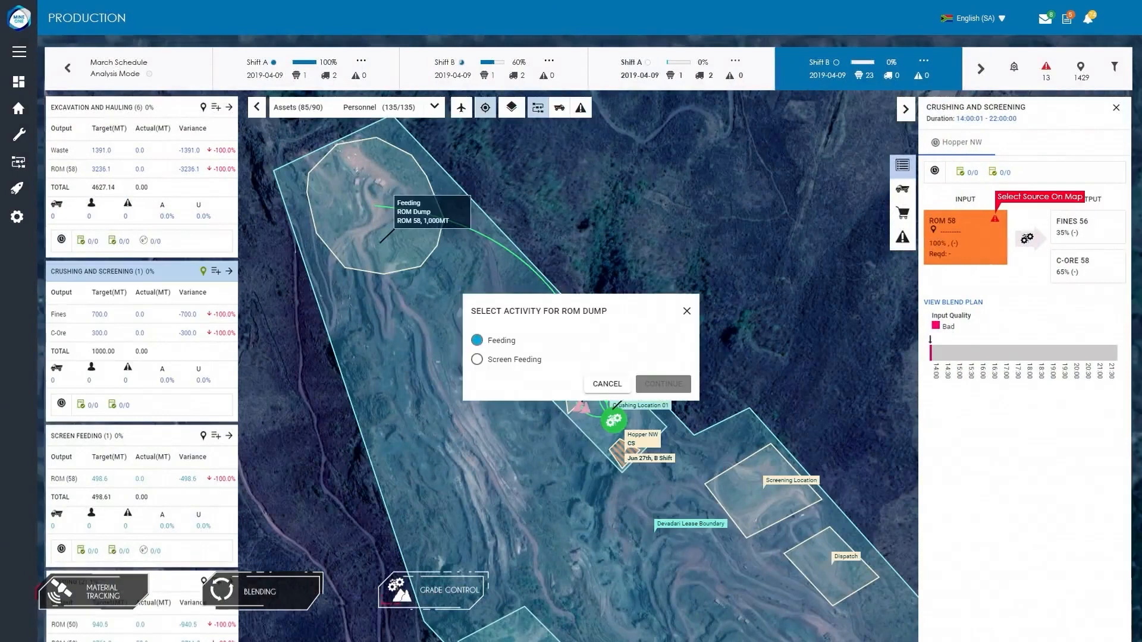
# Step: Feed the crusher from ROM 58 and save the Crushing 03 blend plan output configuration
pyautogui.click(661, 383)
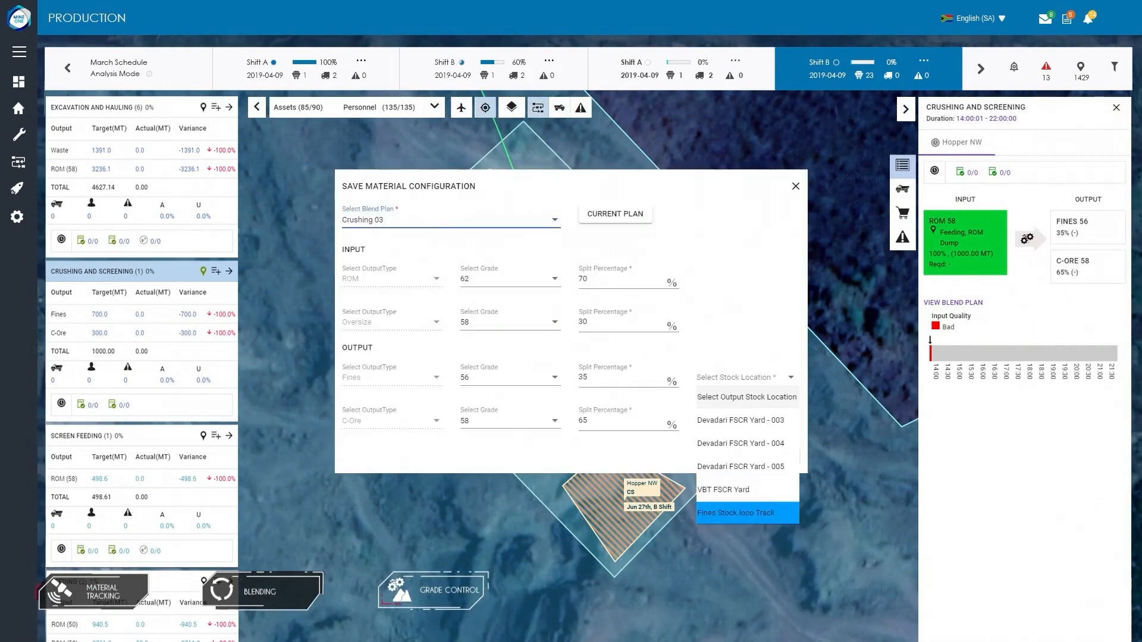
pyautogui.click(736, 512)
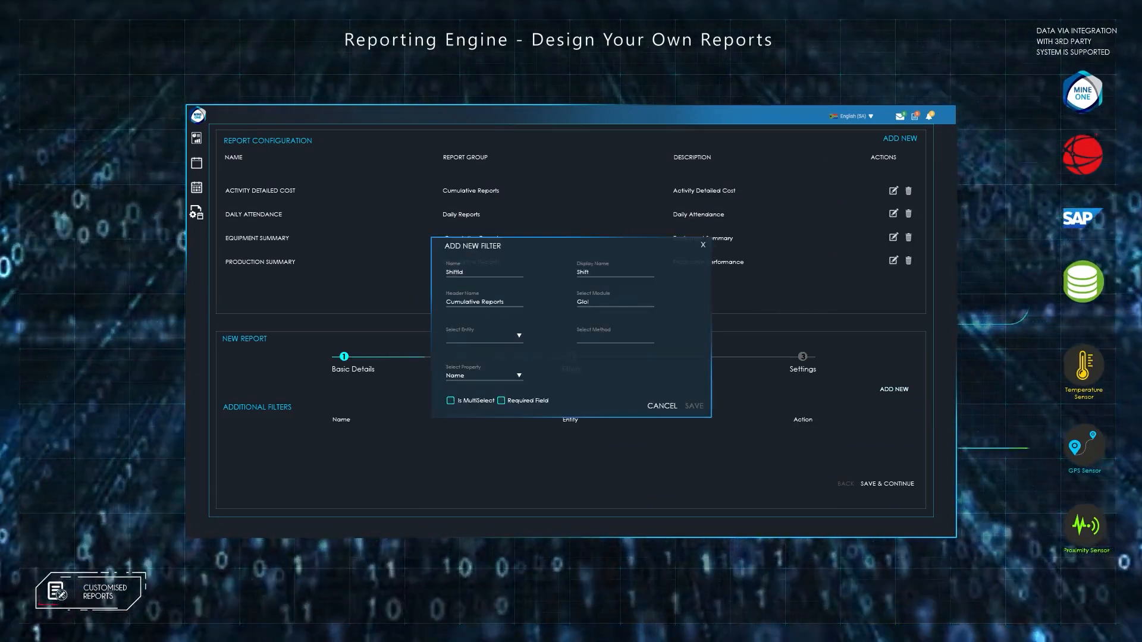
# Step: Save a Shift filter through the report's Add New Filter dialog
pyautogui.click(692, 405)
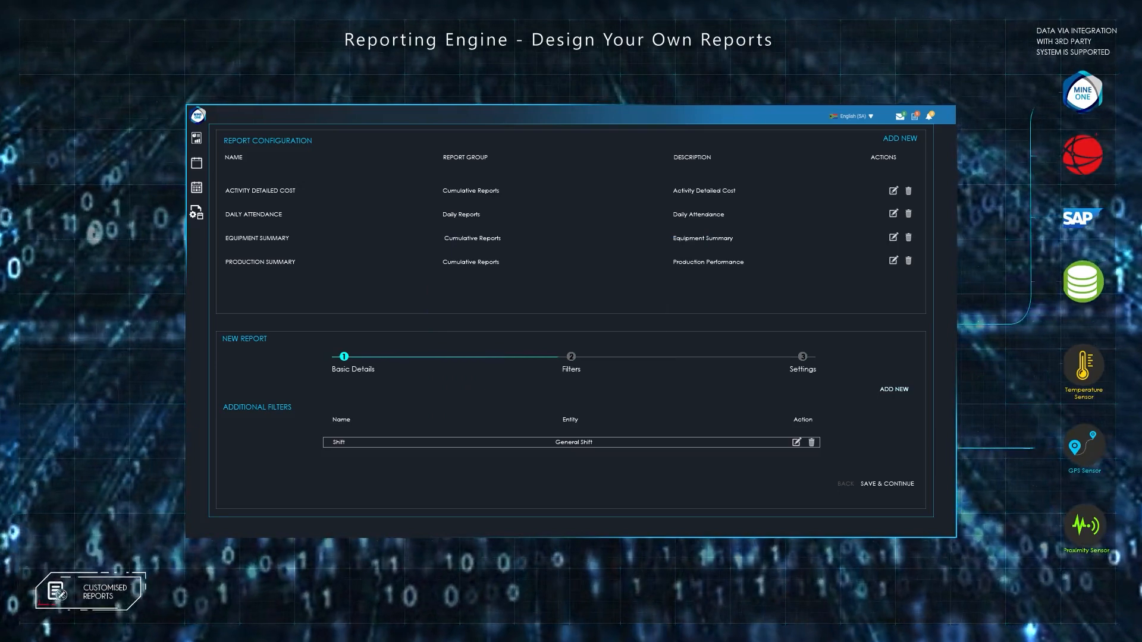
pyautogui.click(893, 389)
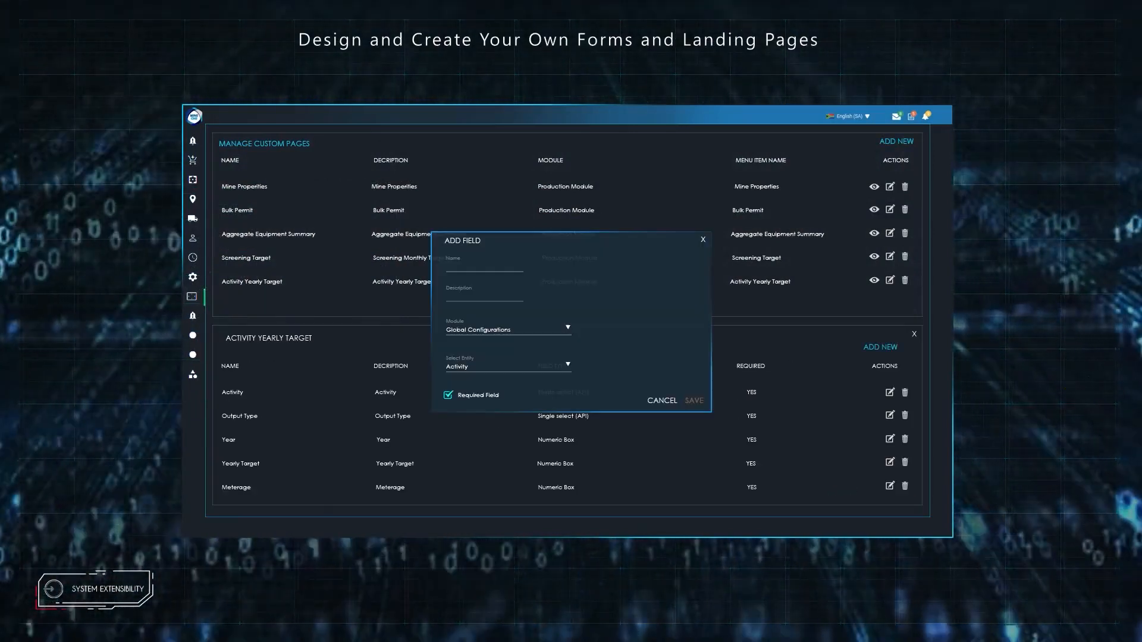
# Step: Close Add Field to show Activity Yearly Target, listing Norofholes and Meterage columns
pyautogui.click(660, 400)
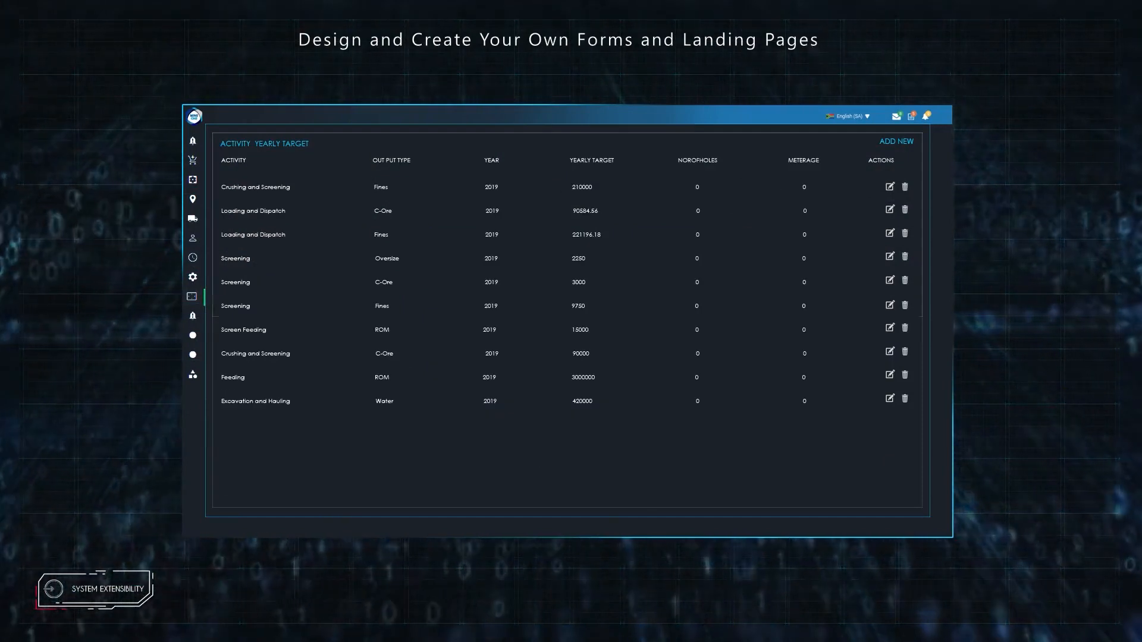